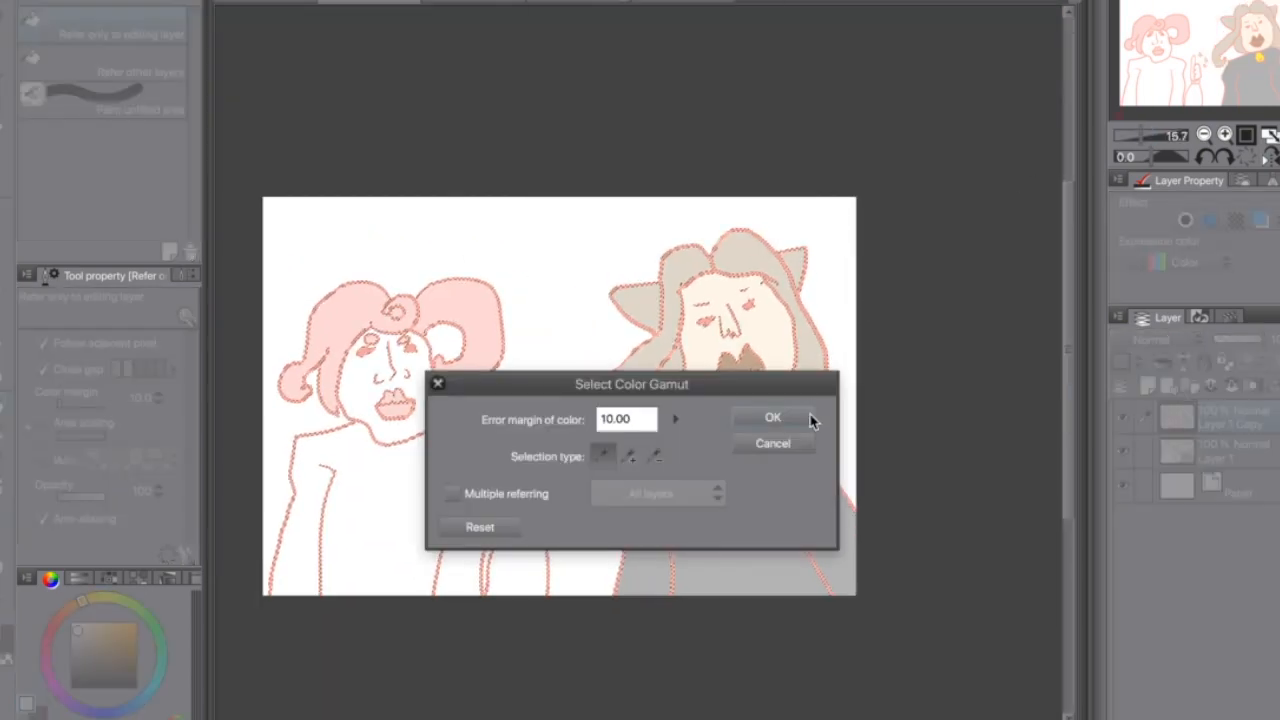
# - Confirm Select Color Gamut at 10.00 error margin so all line-colour pixels become selected
pyautogui.click(772, 417)
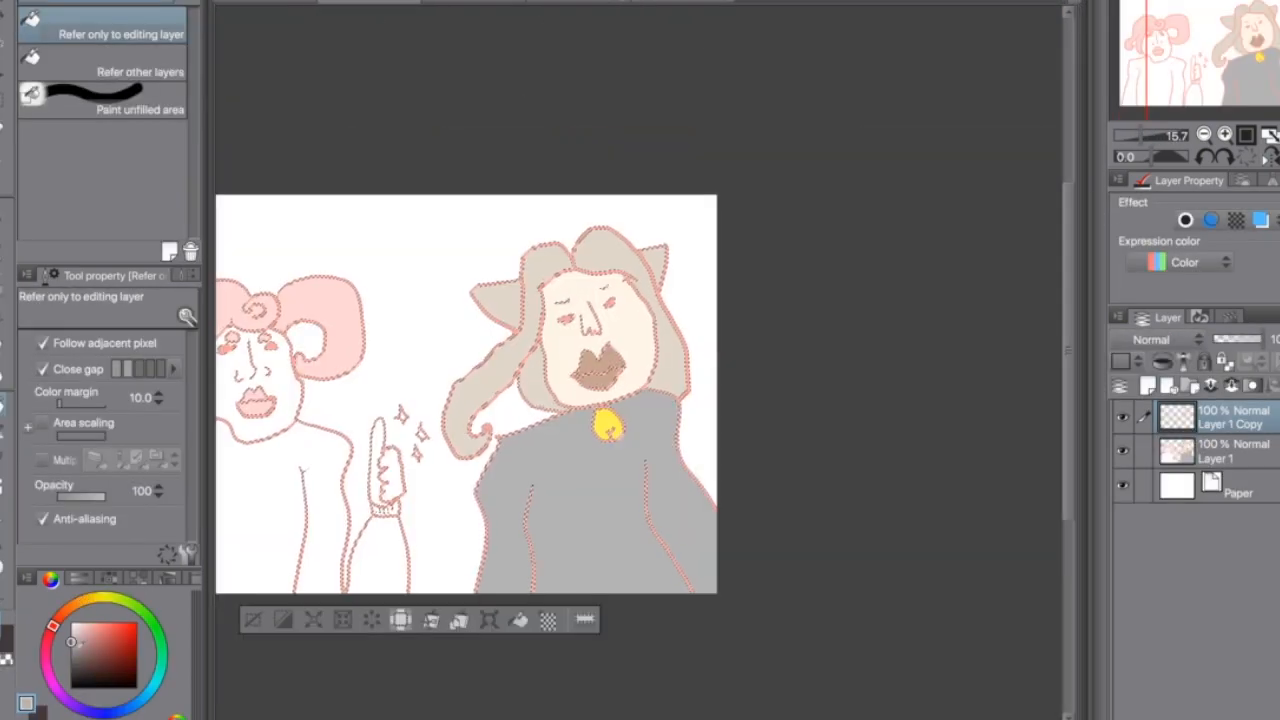